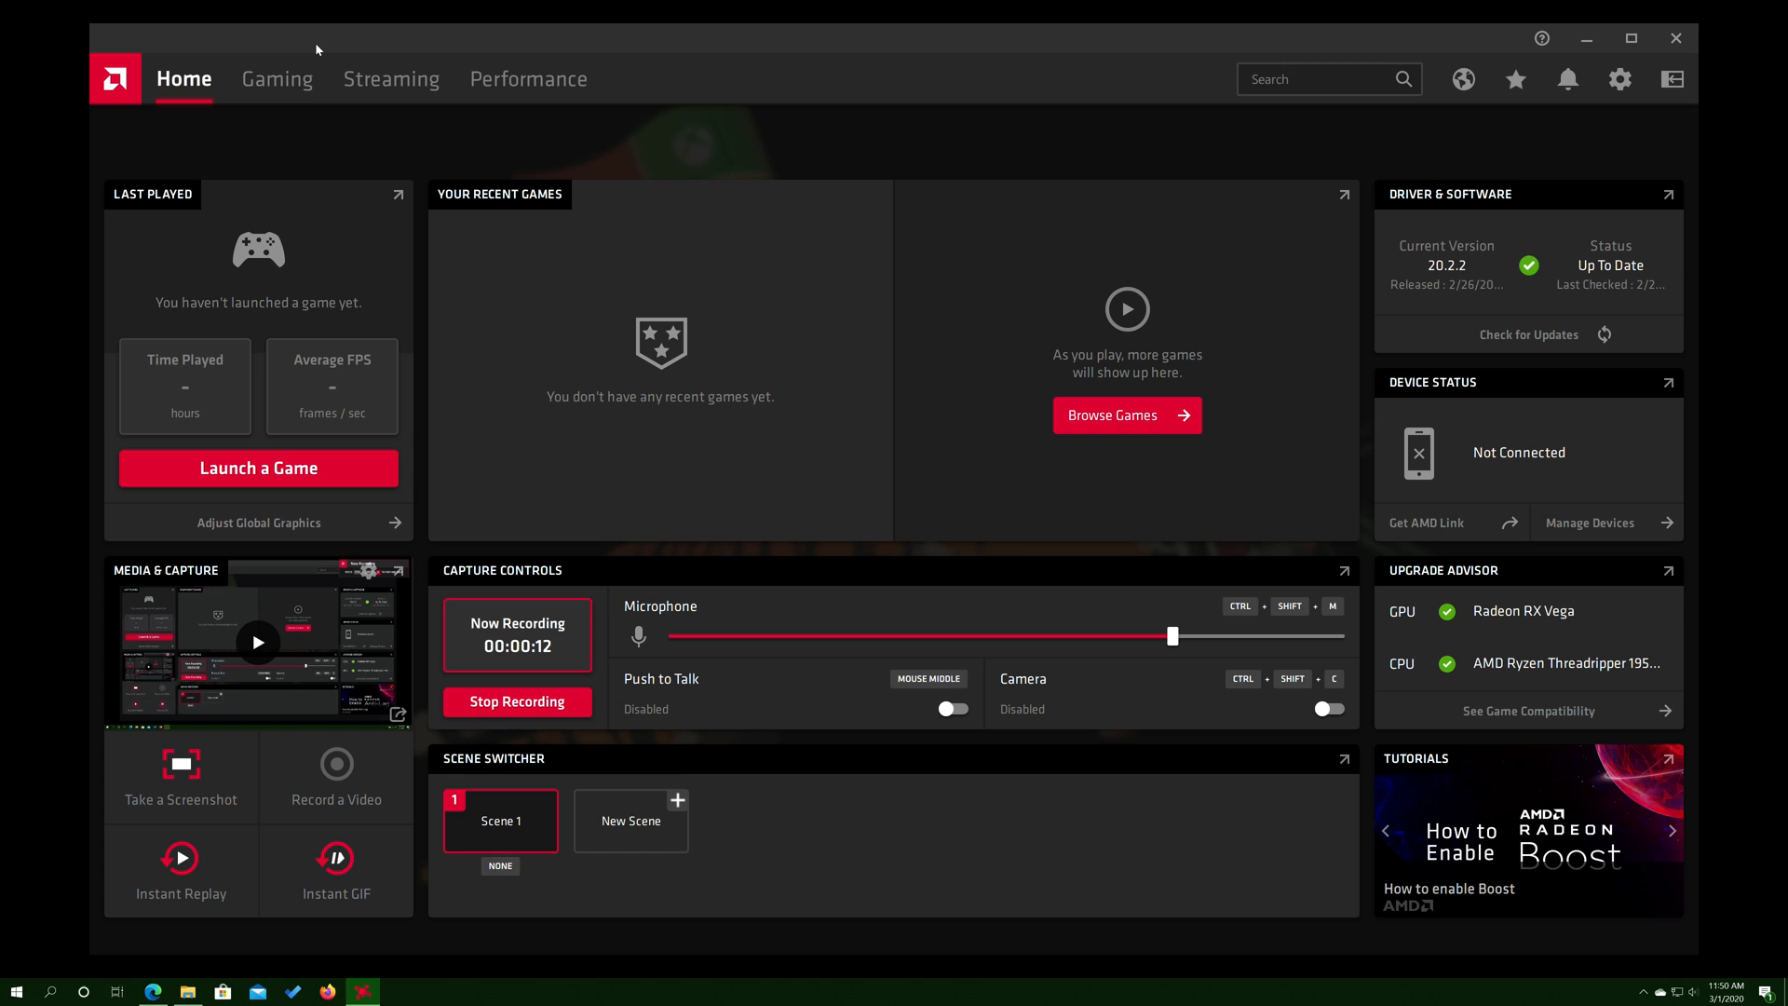
mouse_move(832, 134)
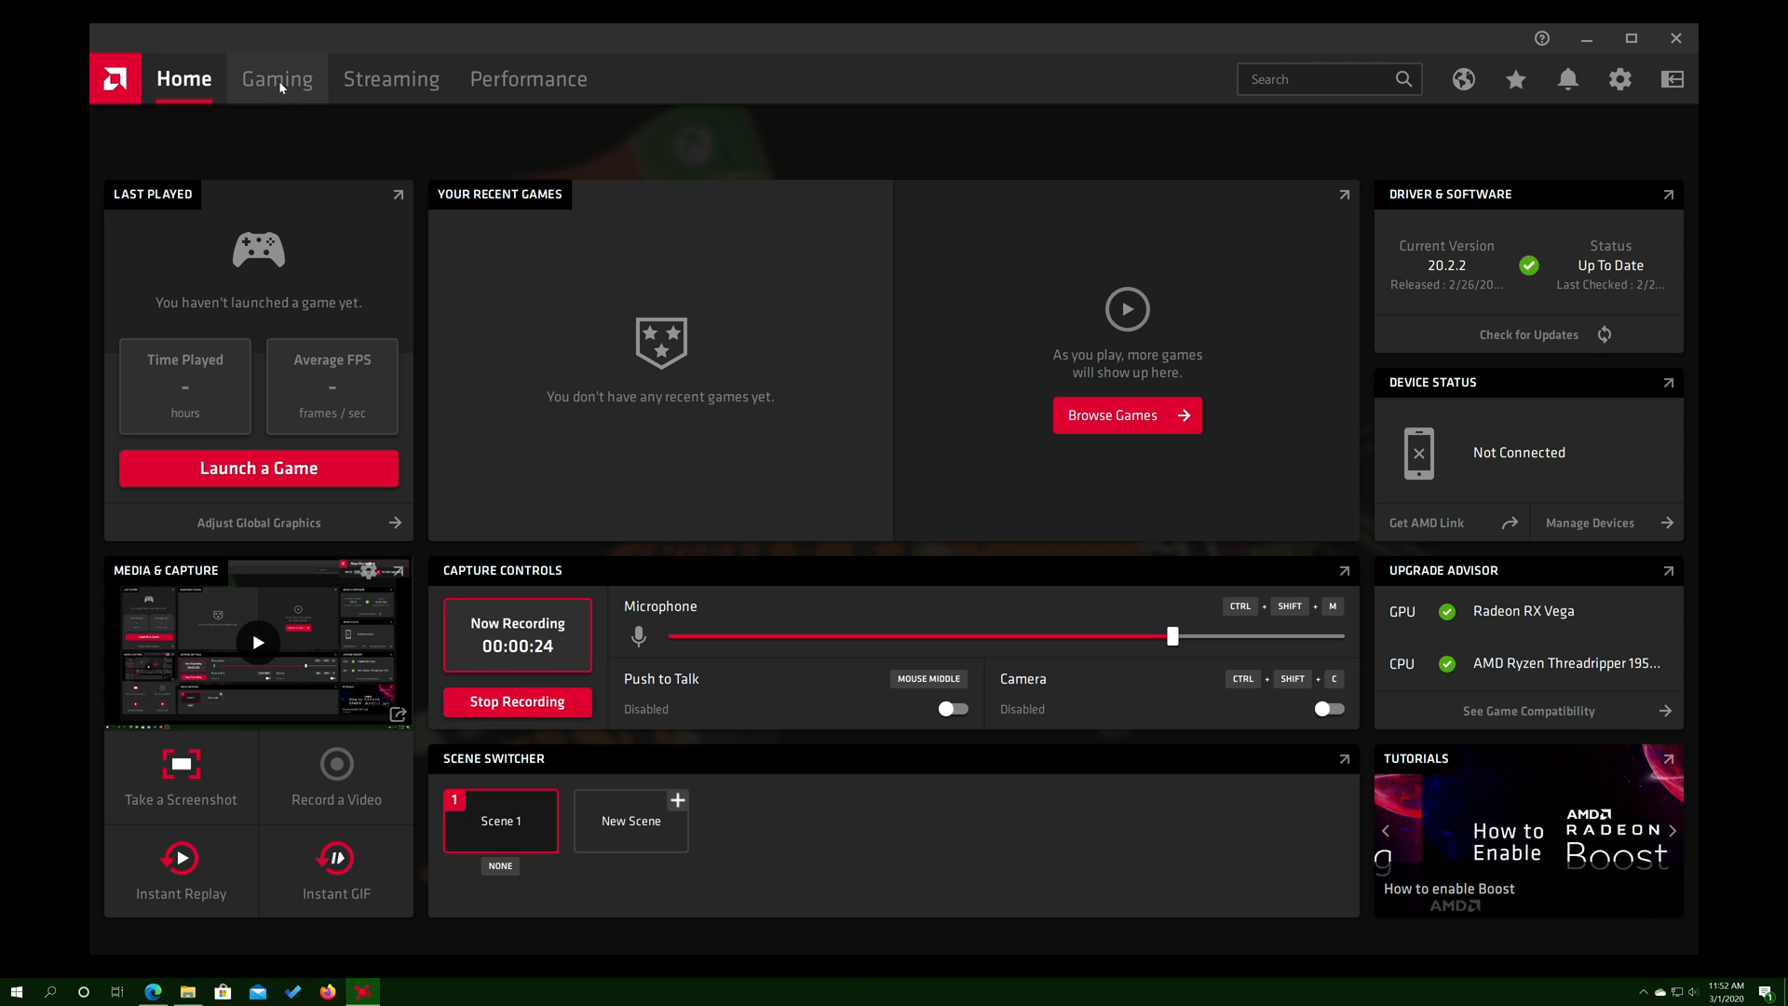
- Switch to the Gaming tab to show the library of 21 installed titles
click(276, 78)
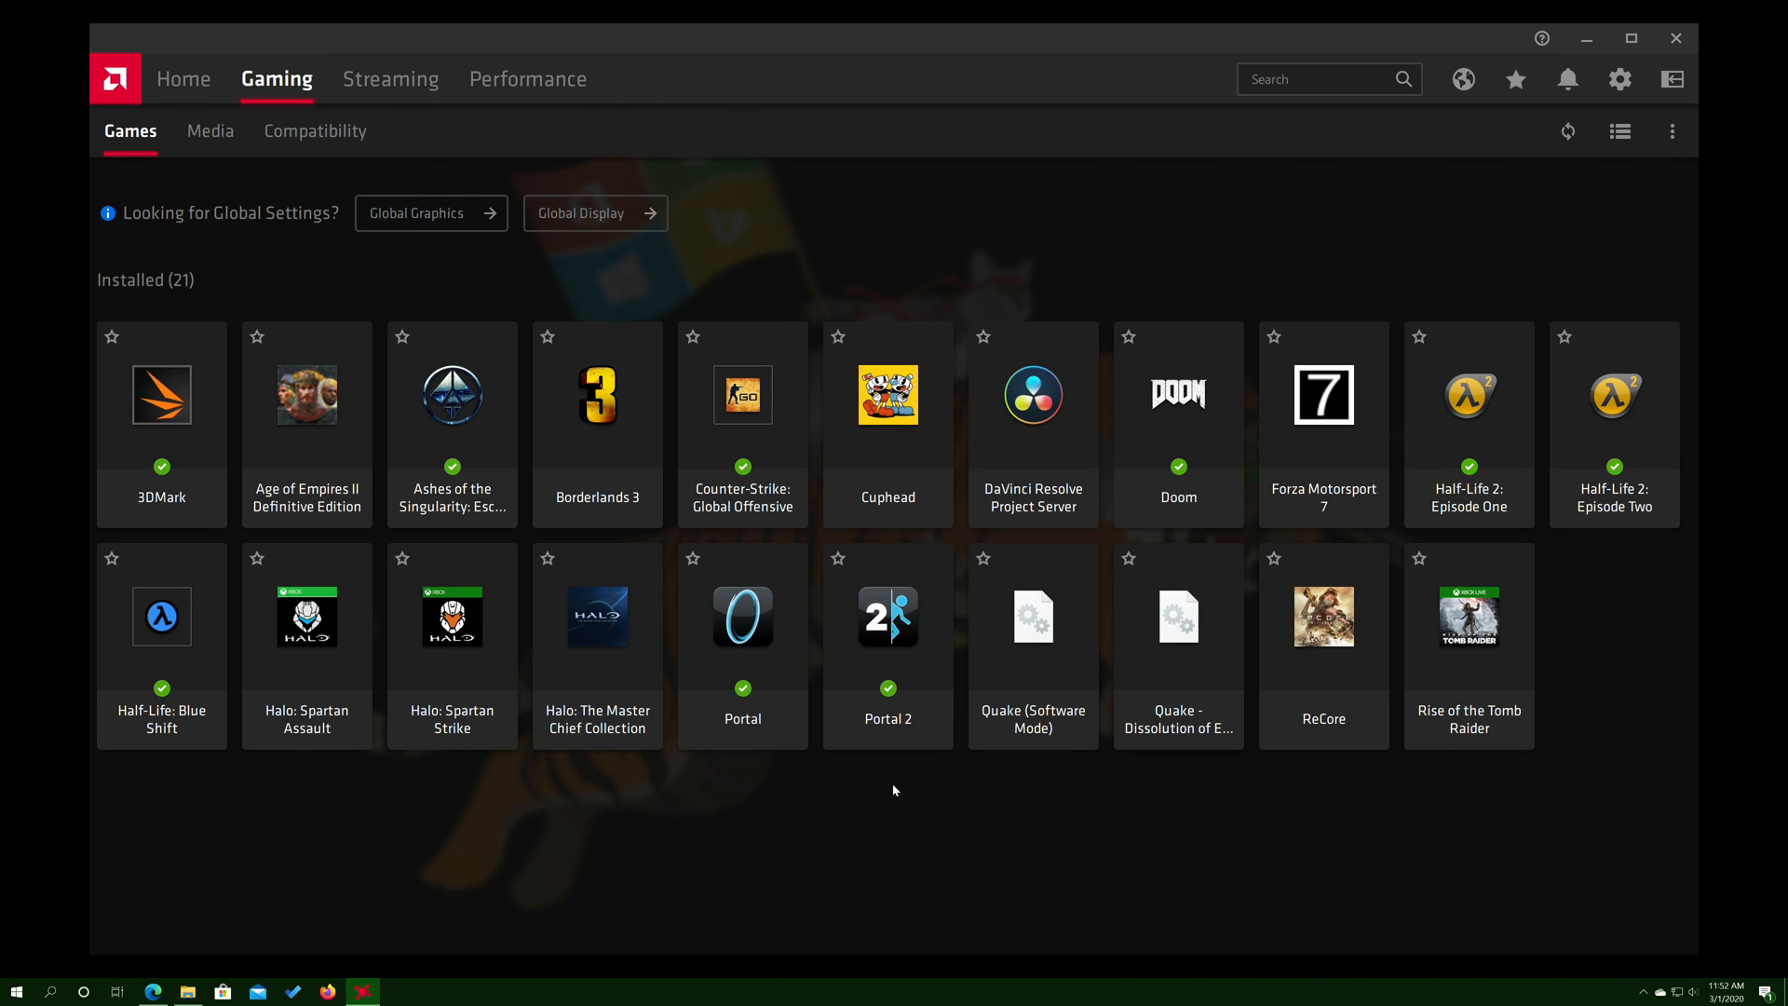
mouse_move(1006, 624)
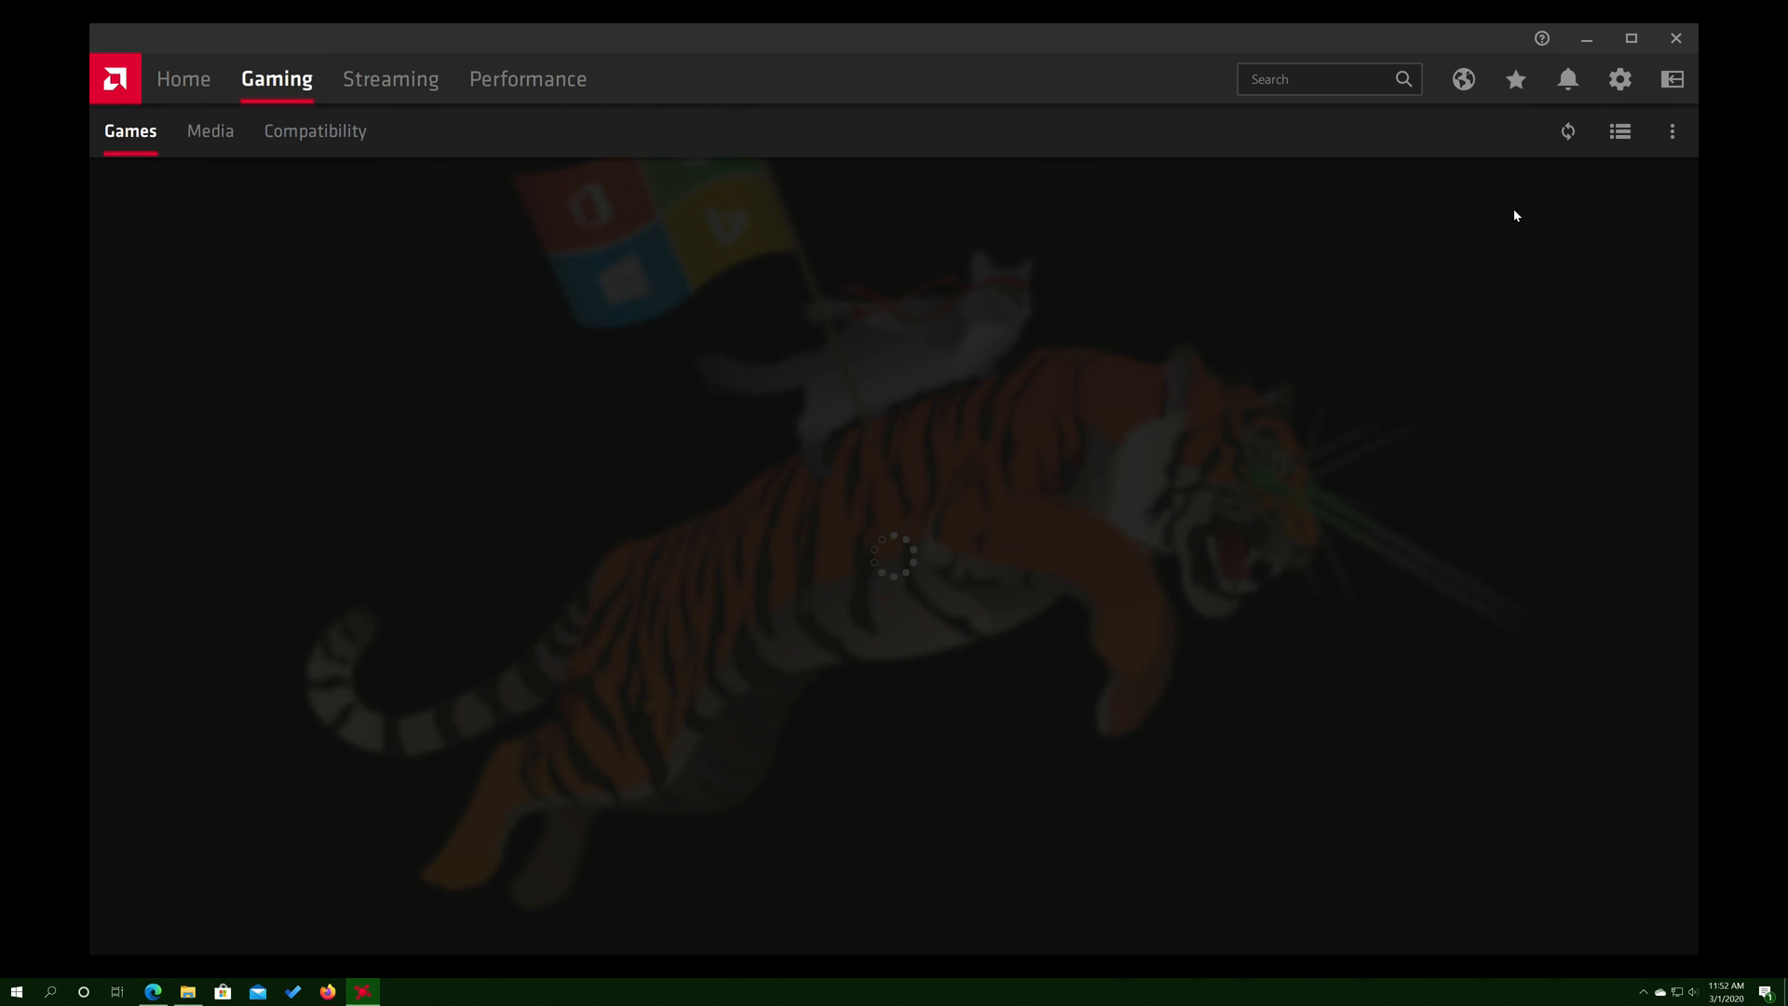
mouse_move(1499, 236)
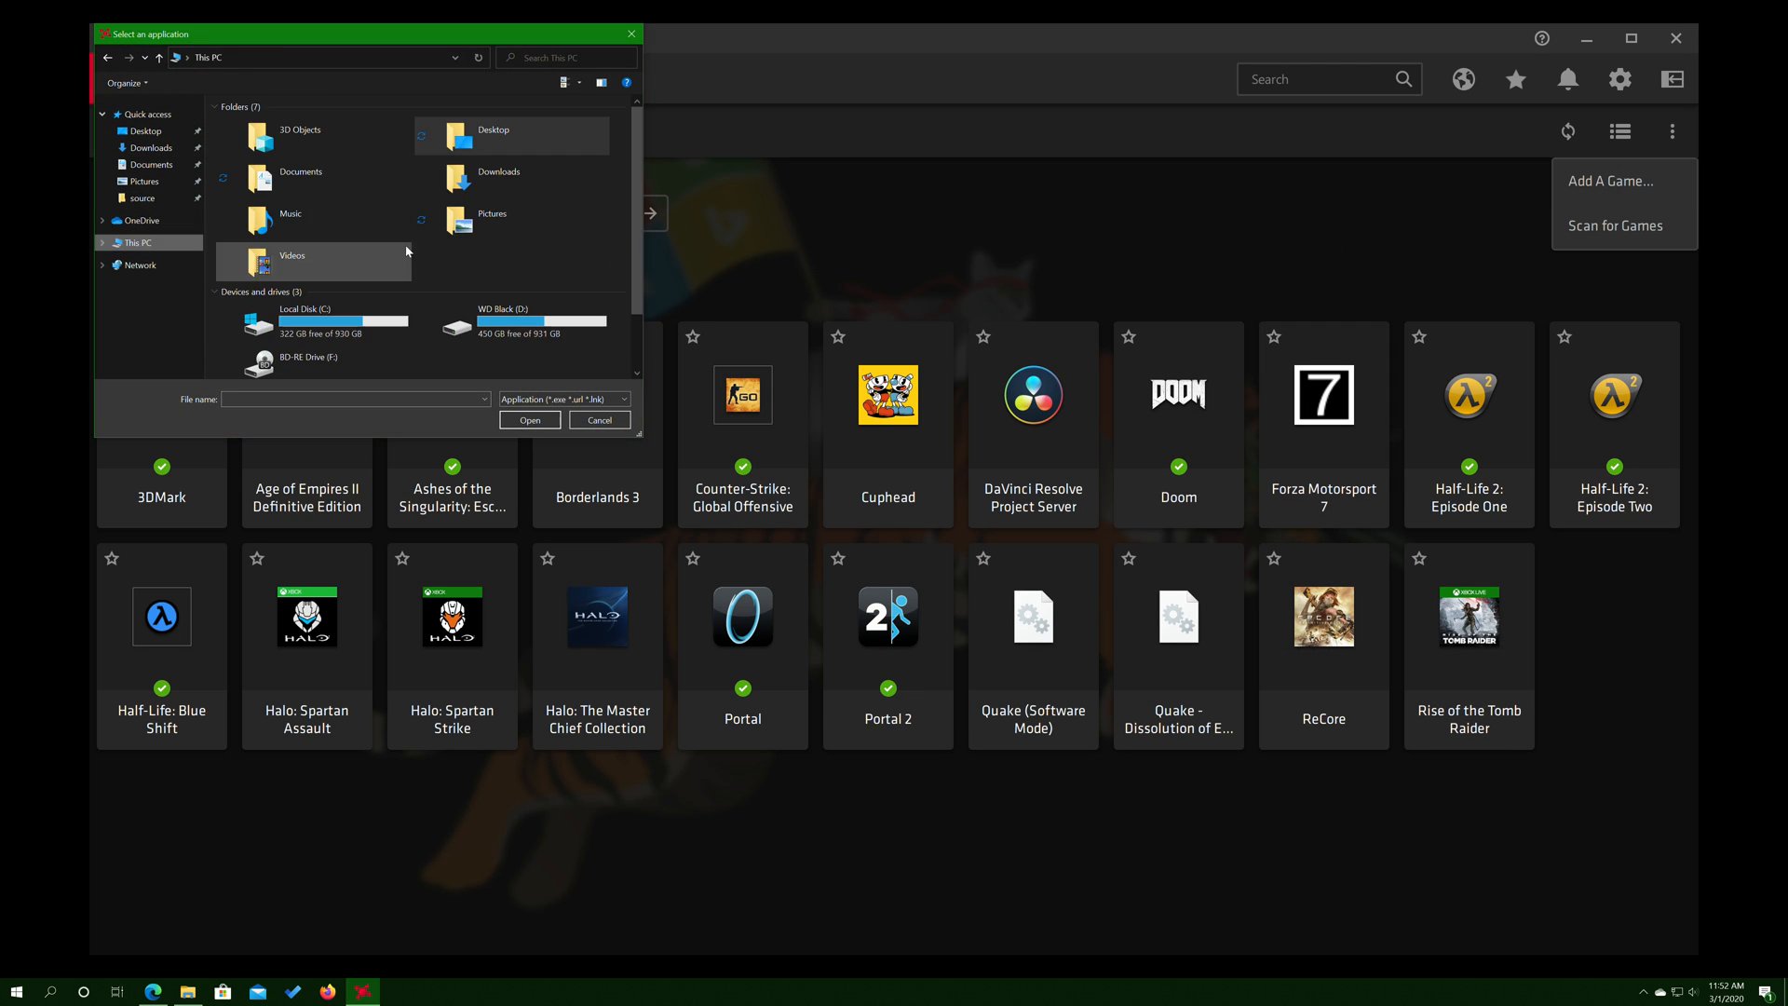
- Add the 'Launch Unreal Tournament GOTY' shortcut as a game and open its settings page
double_click(519, 323)
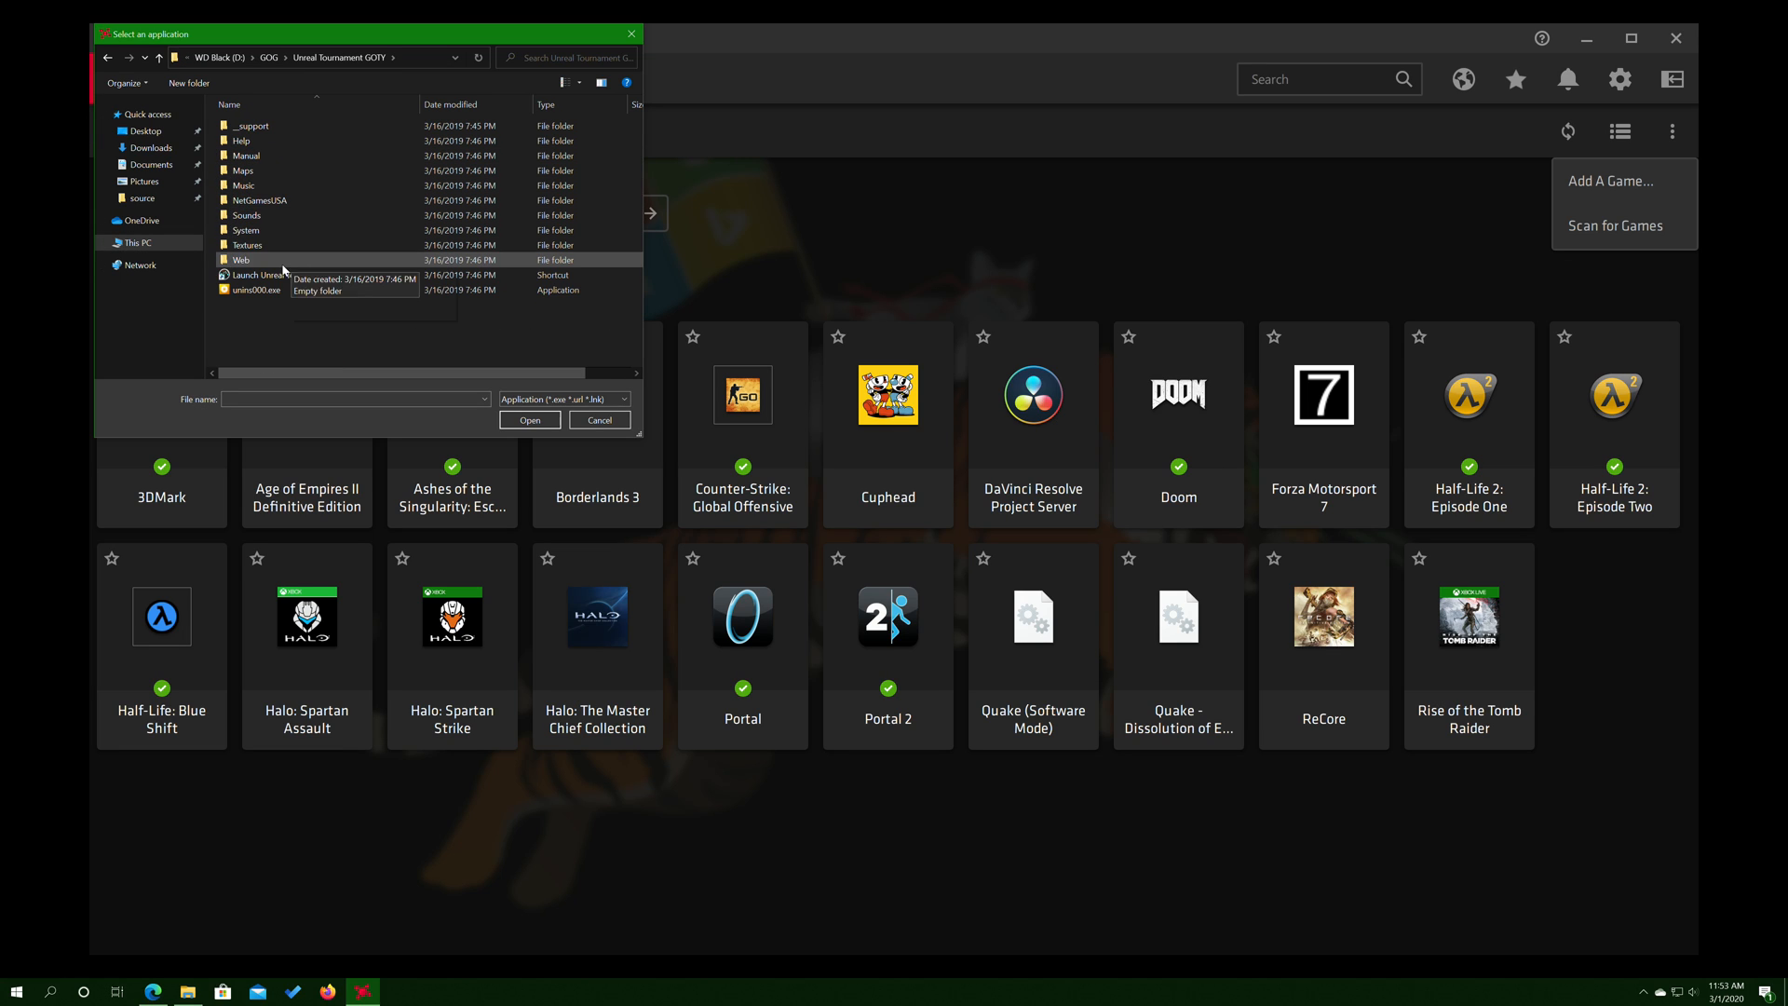
click(267, 274)
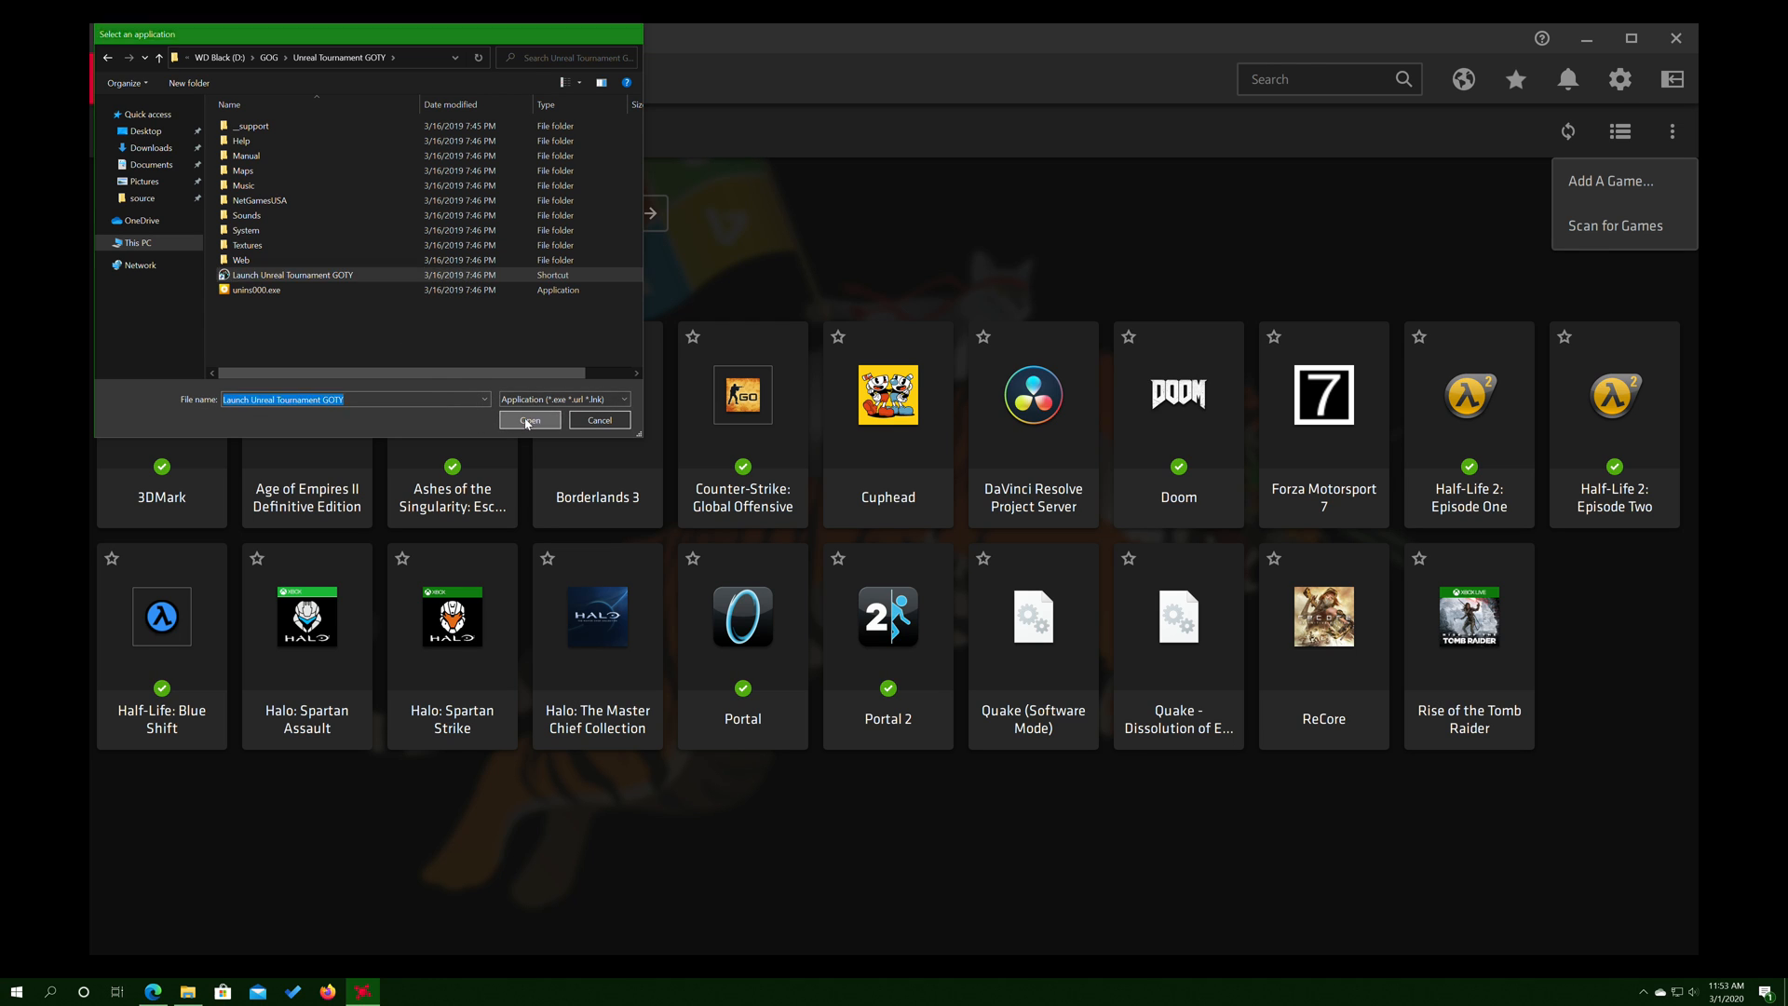
click(528, 420)
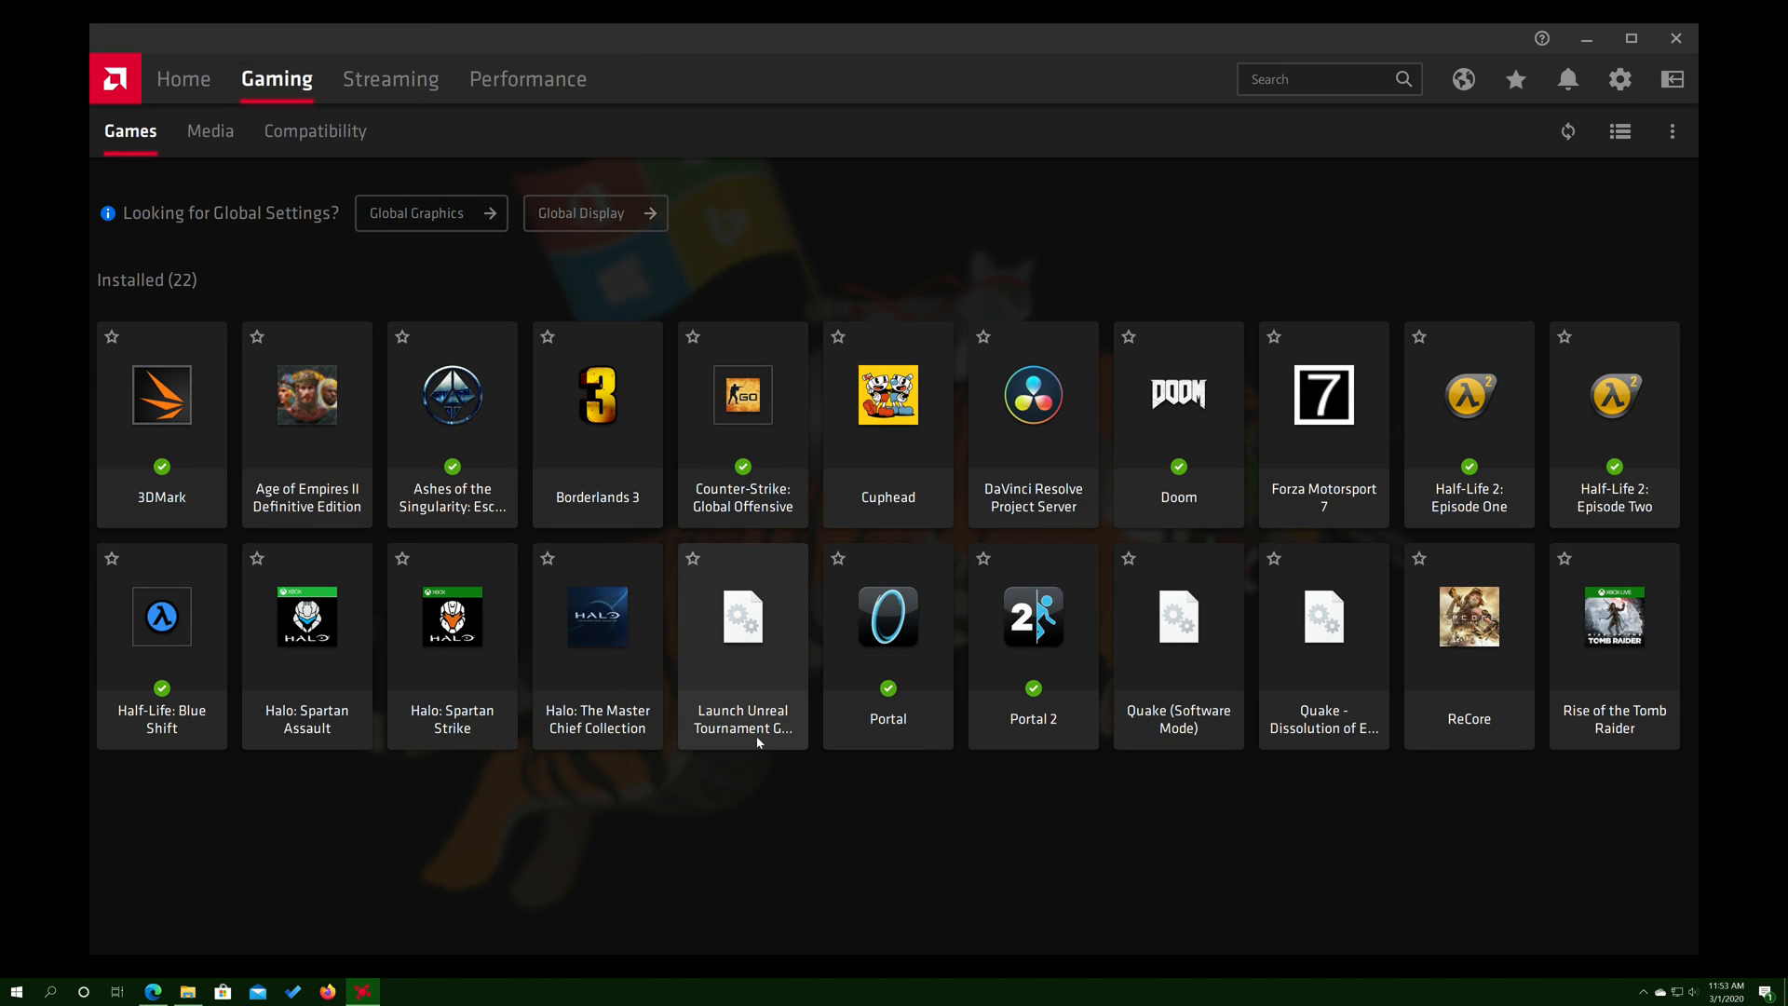
mouse_move(736, 701)
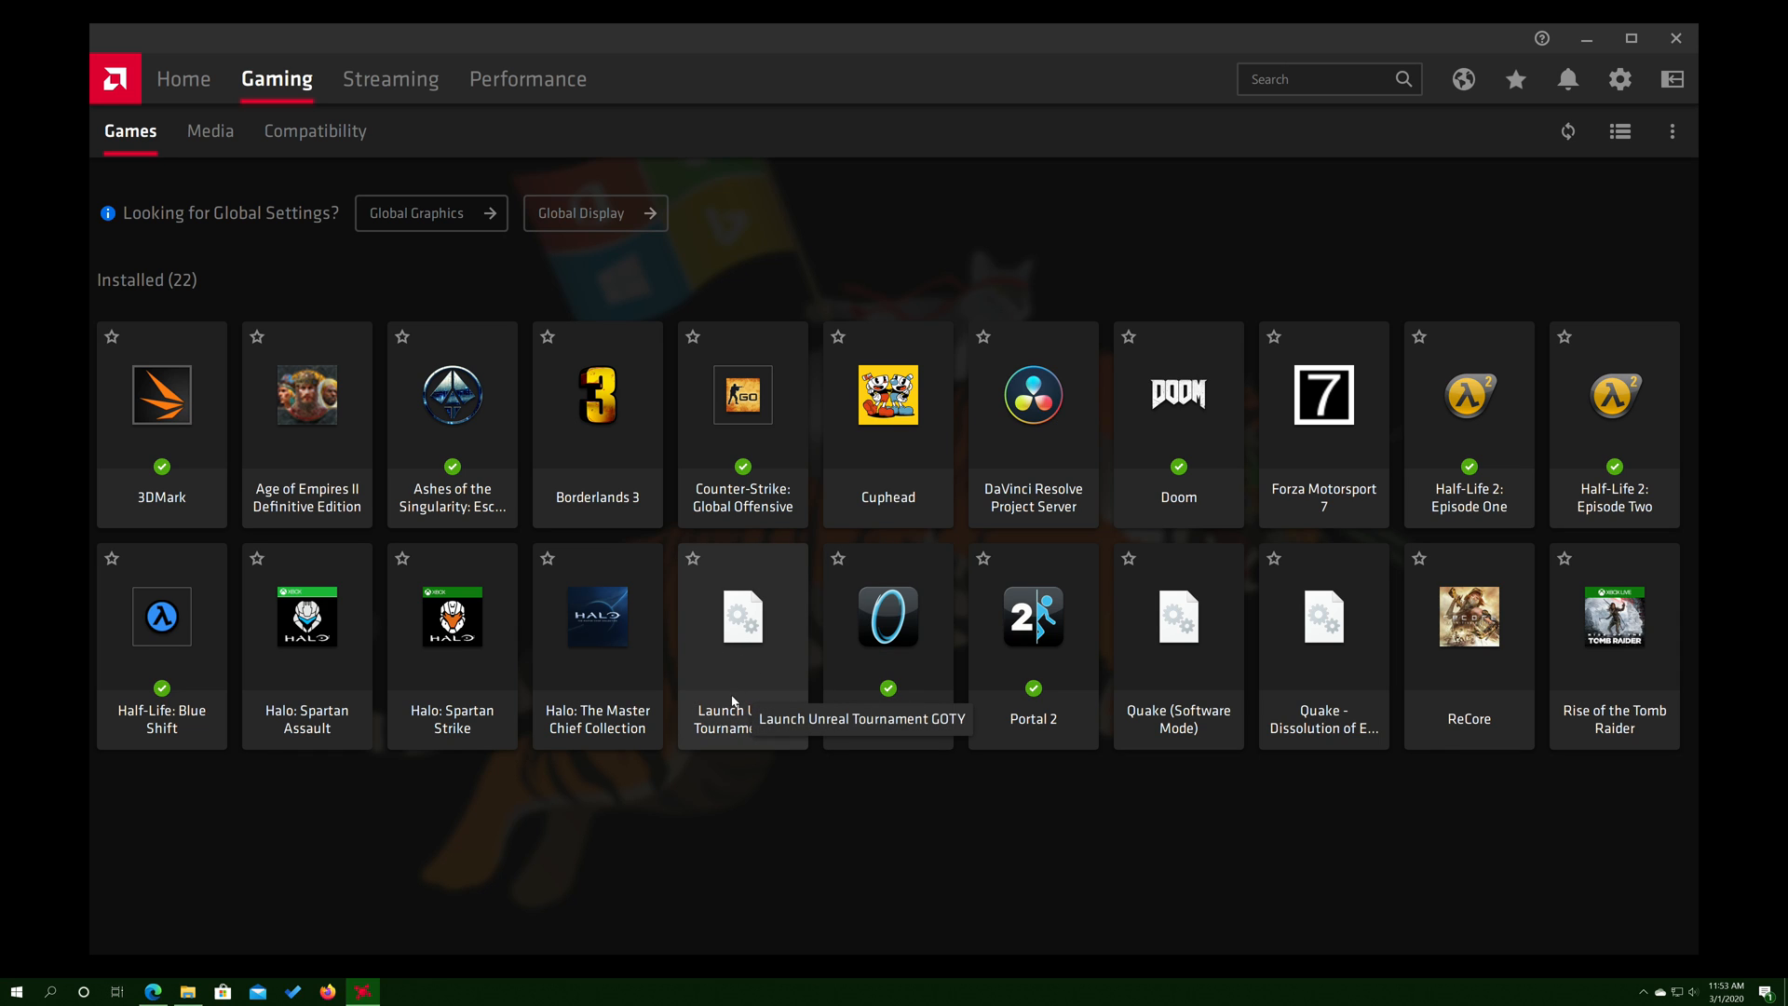
click(742, 615)
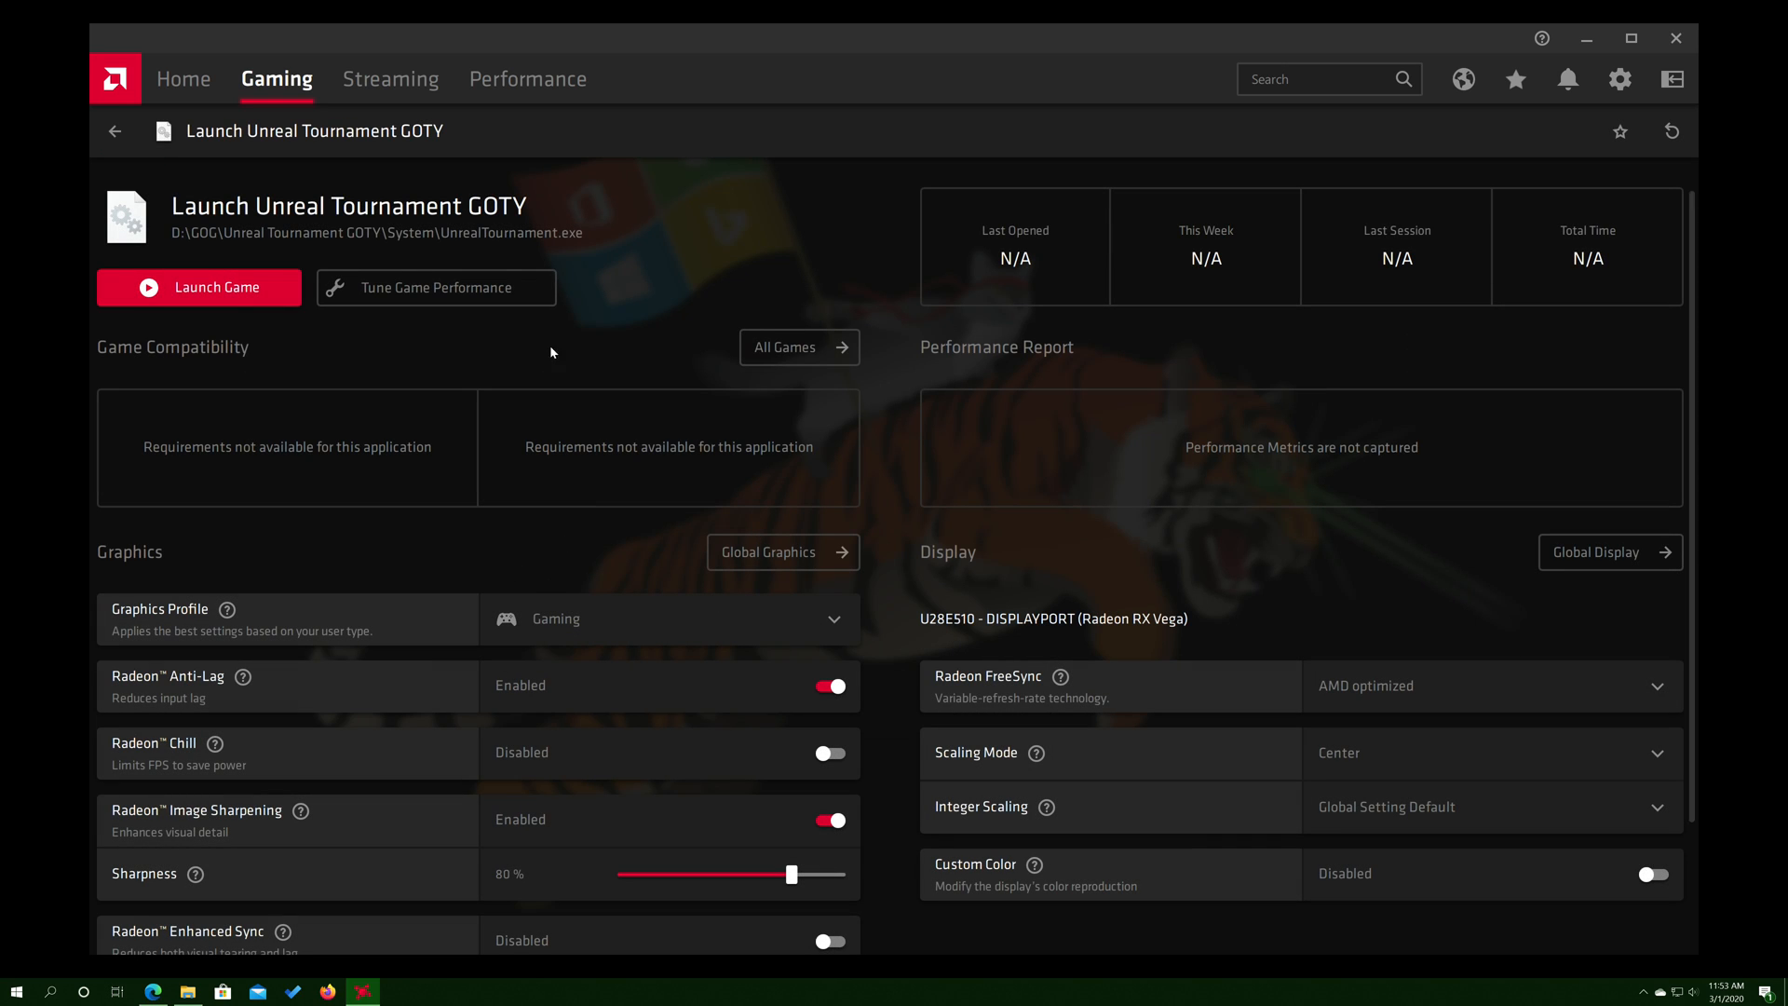
mouse_move(430, 278)
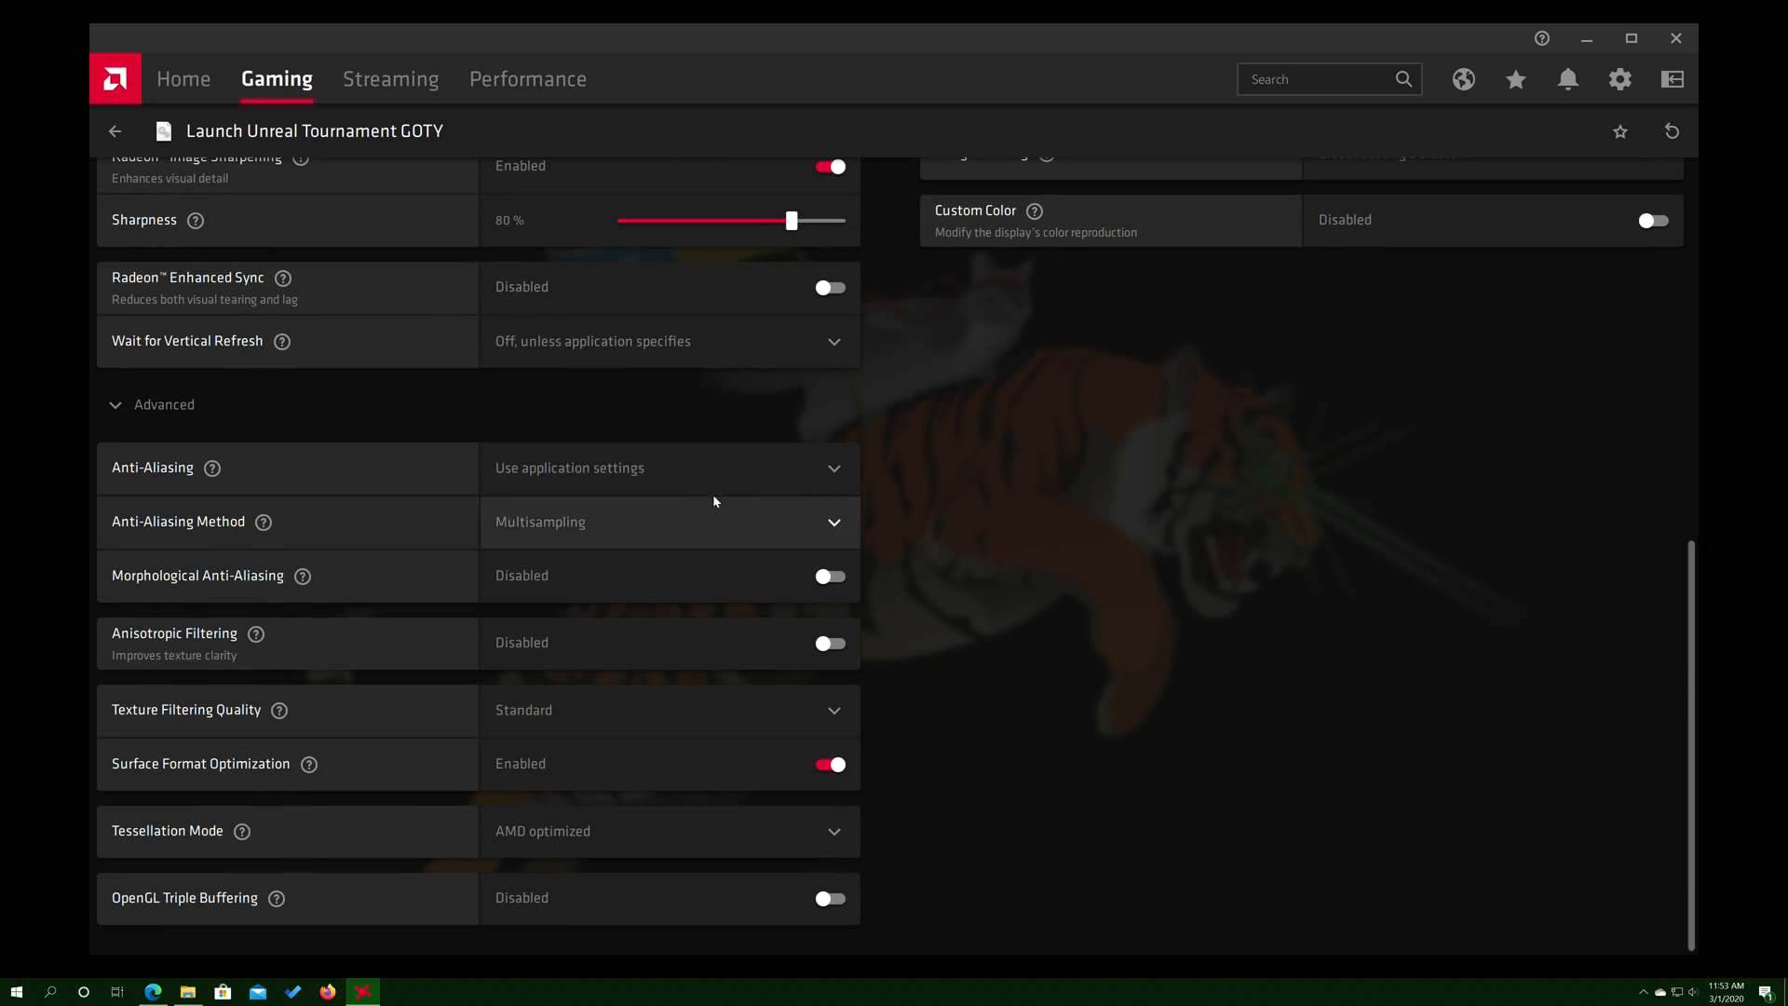
scroll(up, 3)
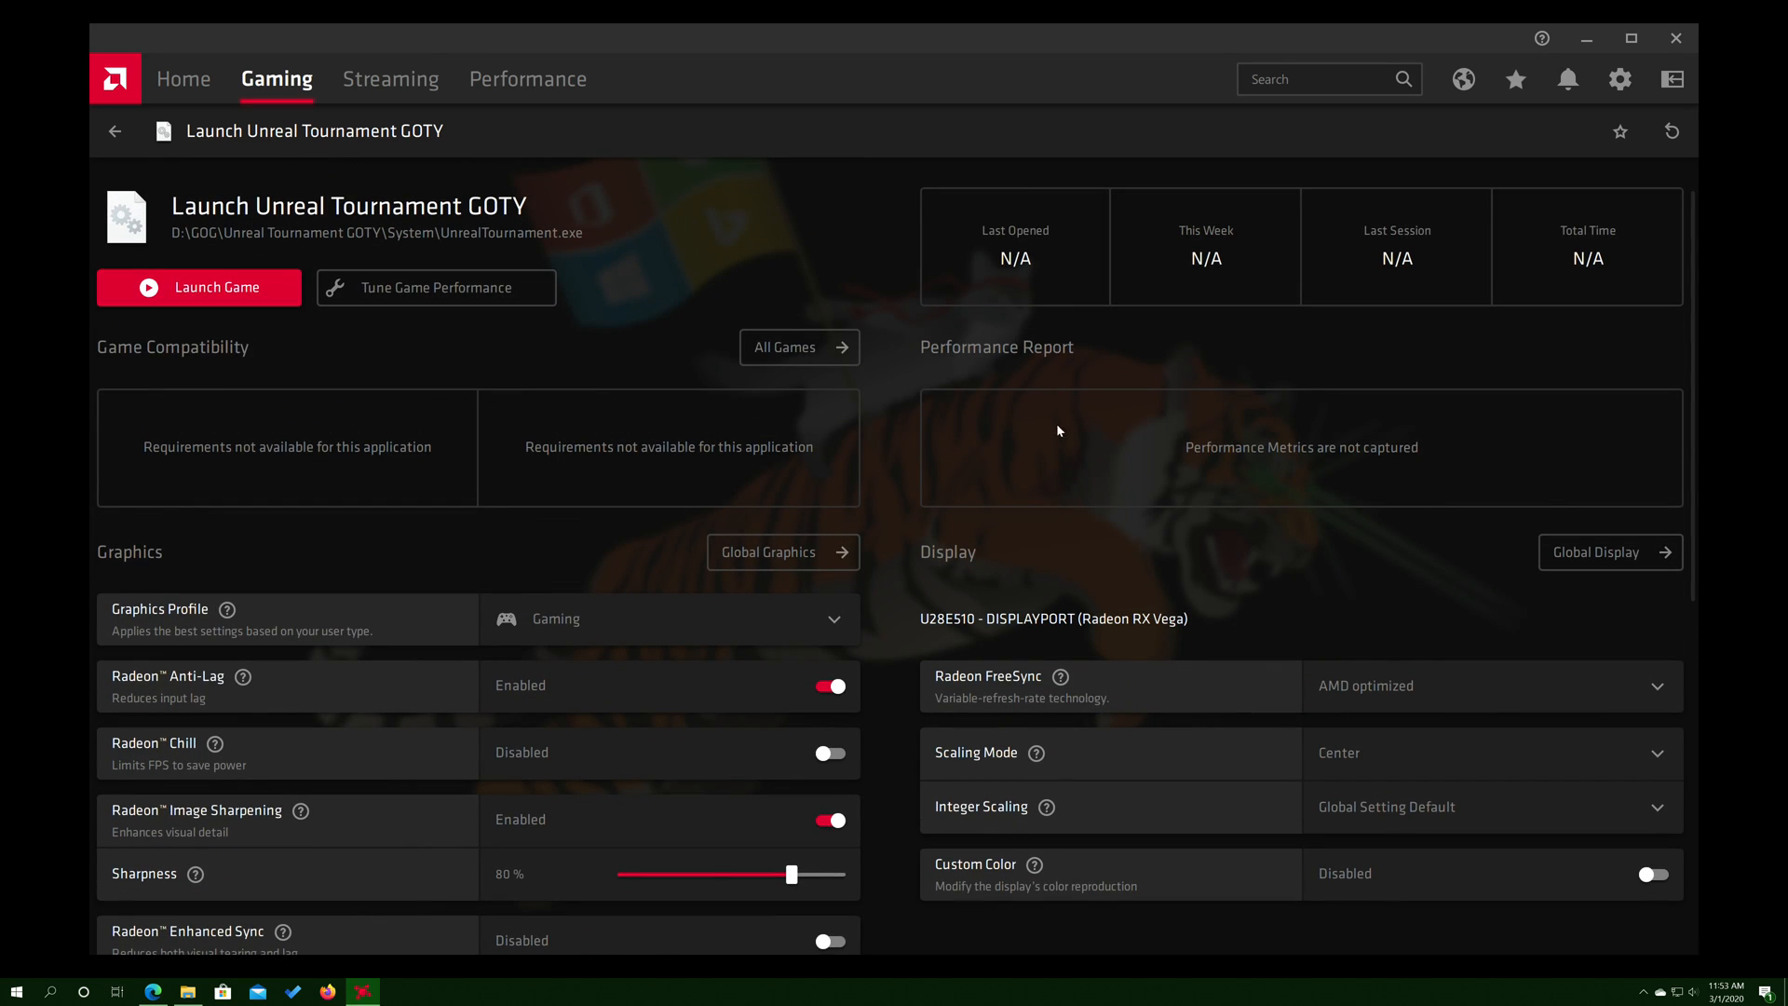
mouse_move(945, 355)
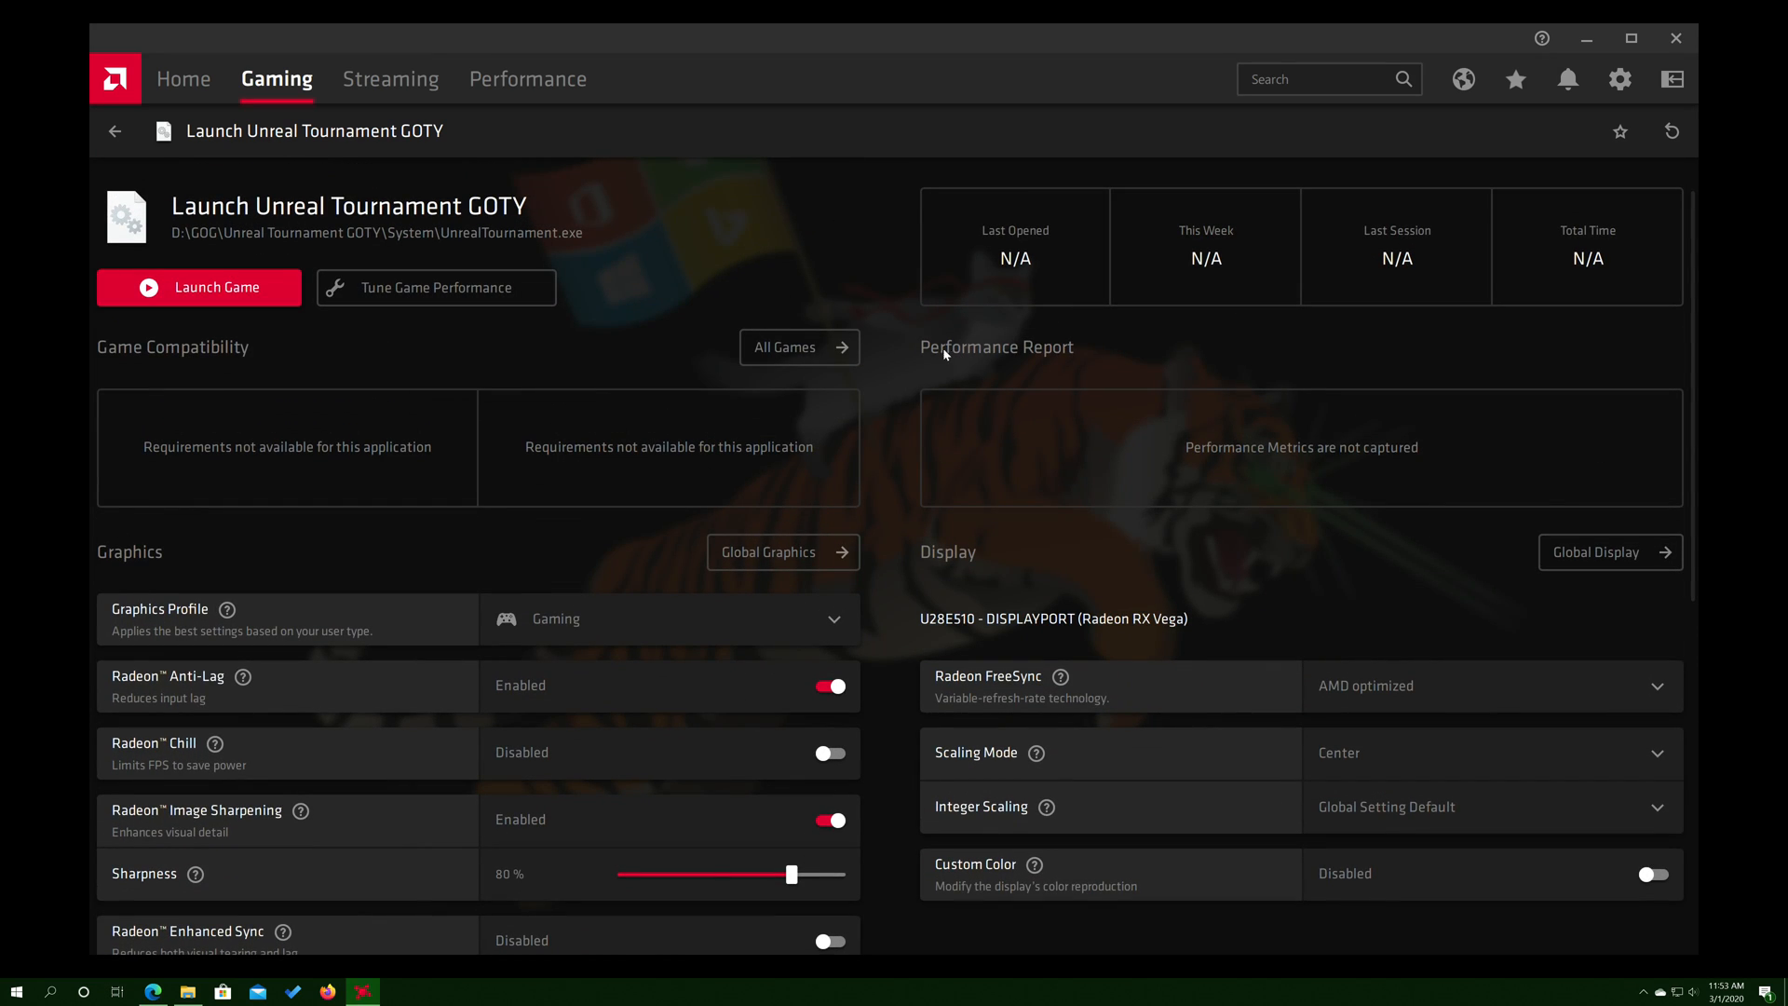
mouse_move(935, 349)
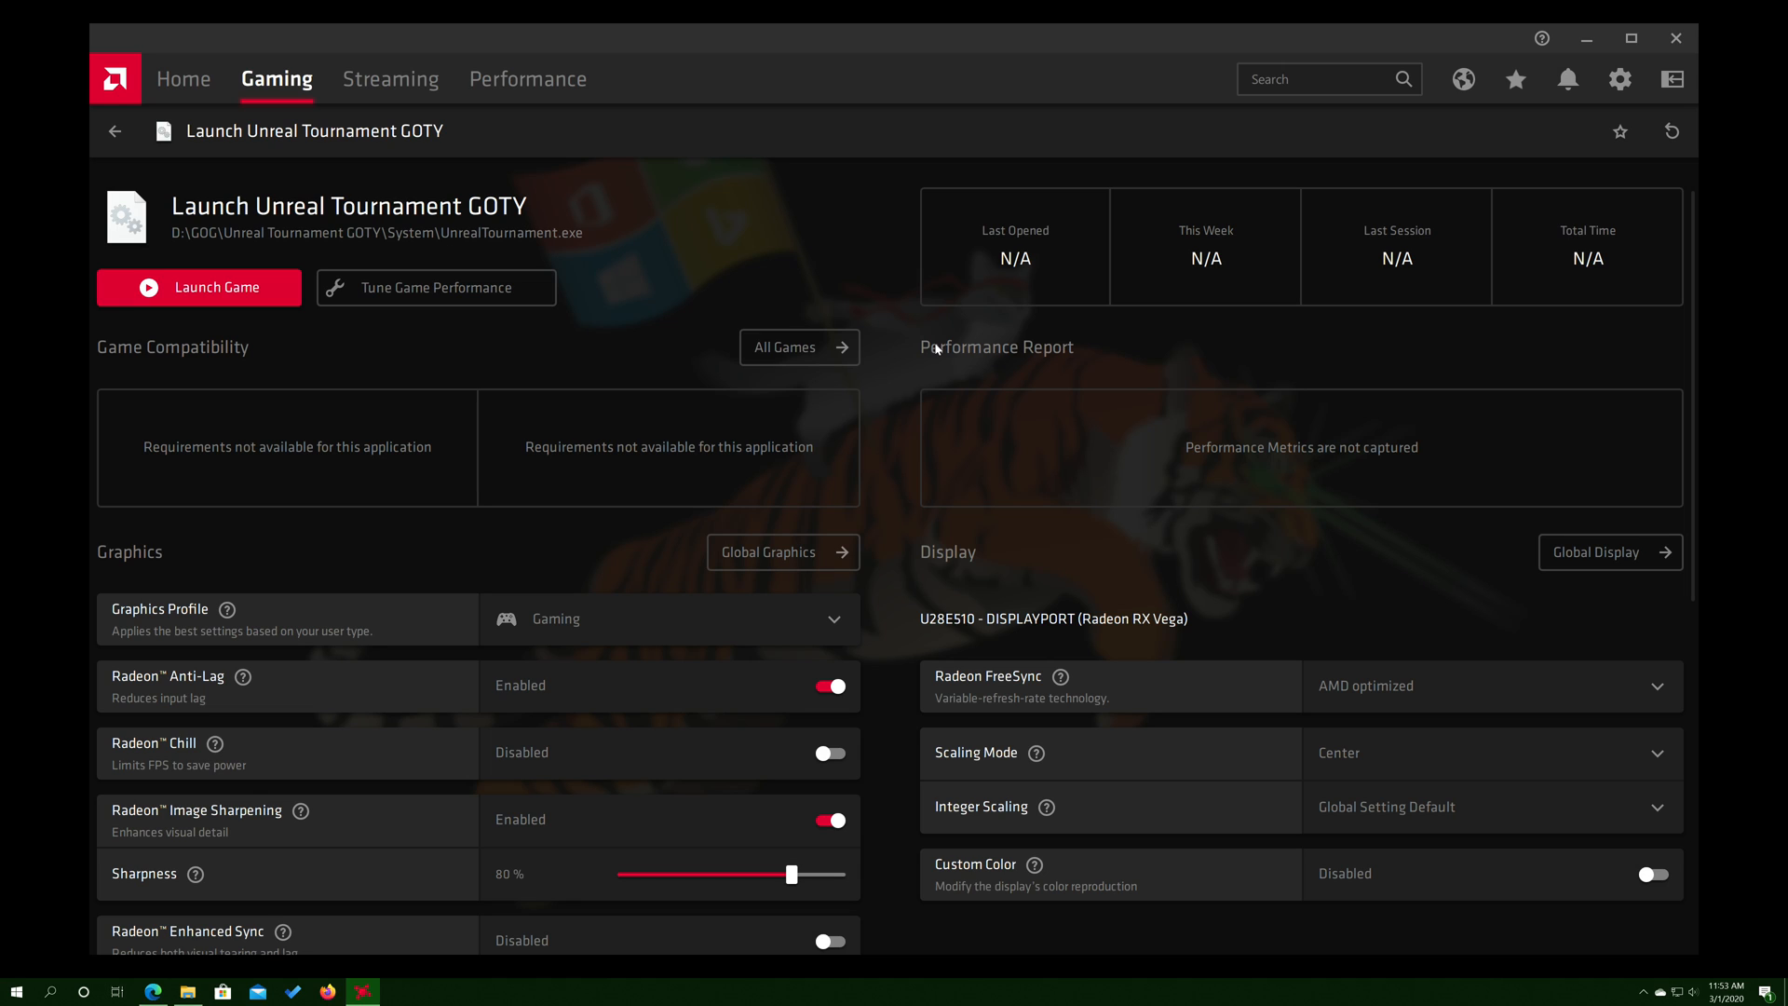
mouse_move(1671, 132)
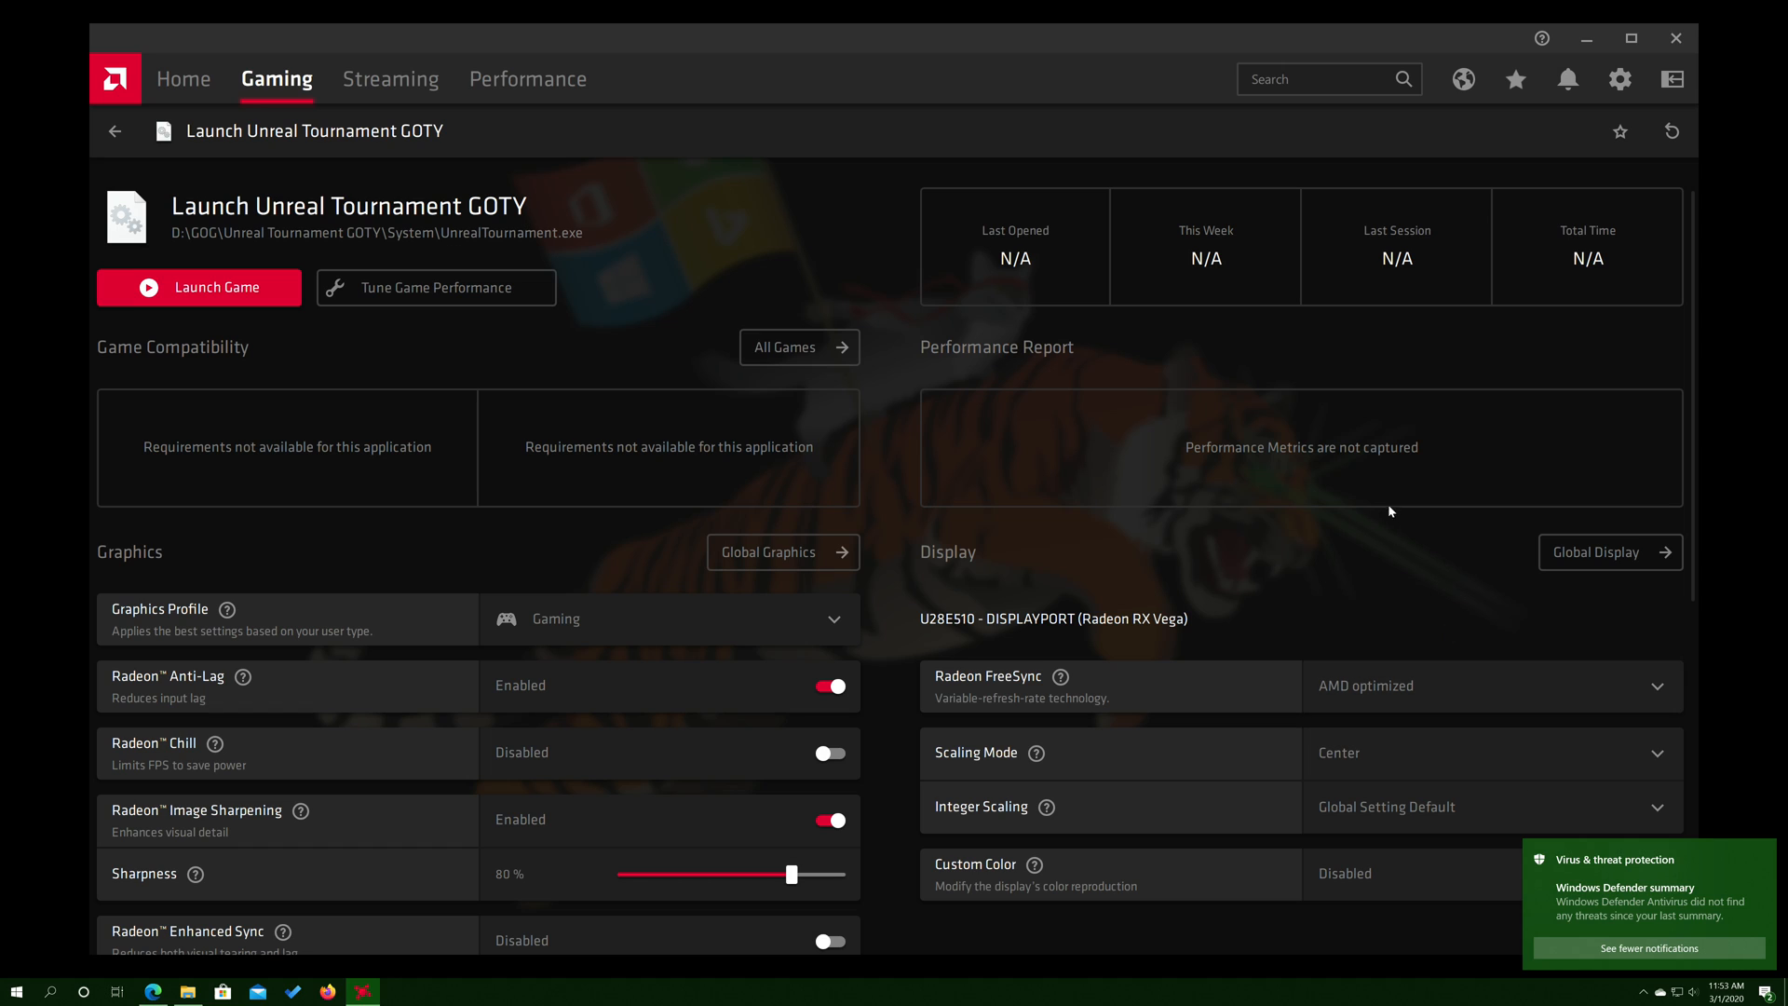
mouse_move(1114, 51)
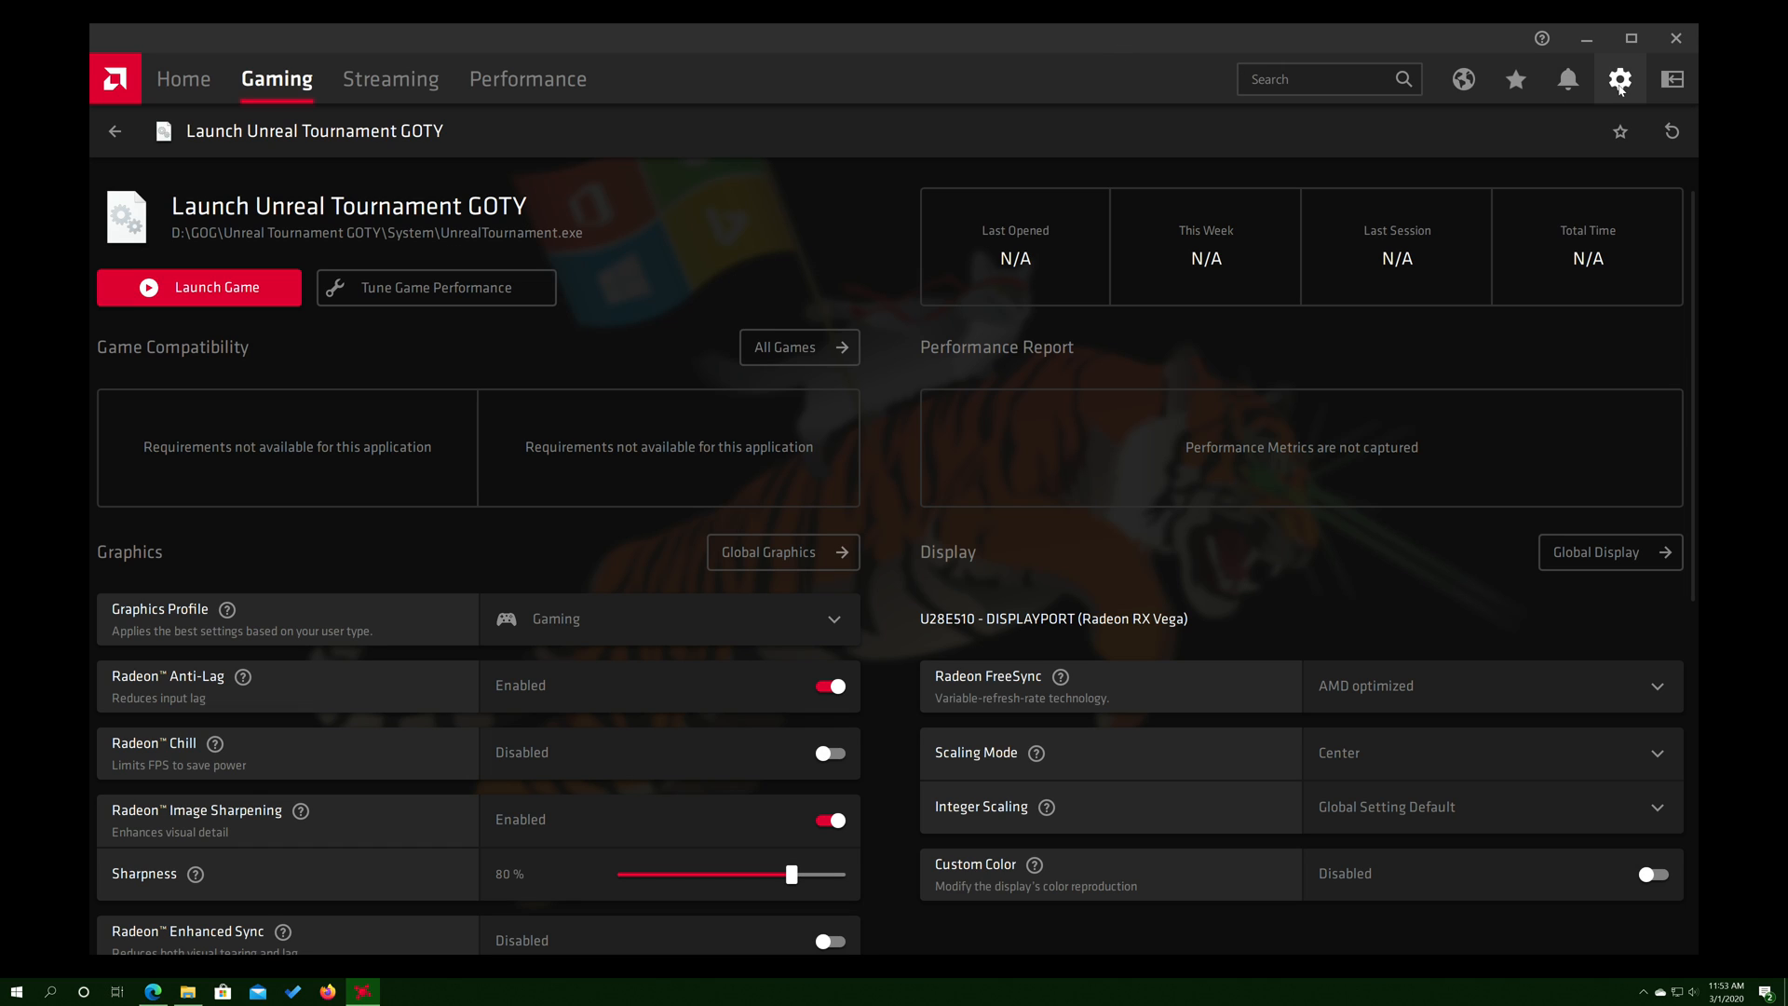
mouse_move(926, 118)
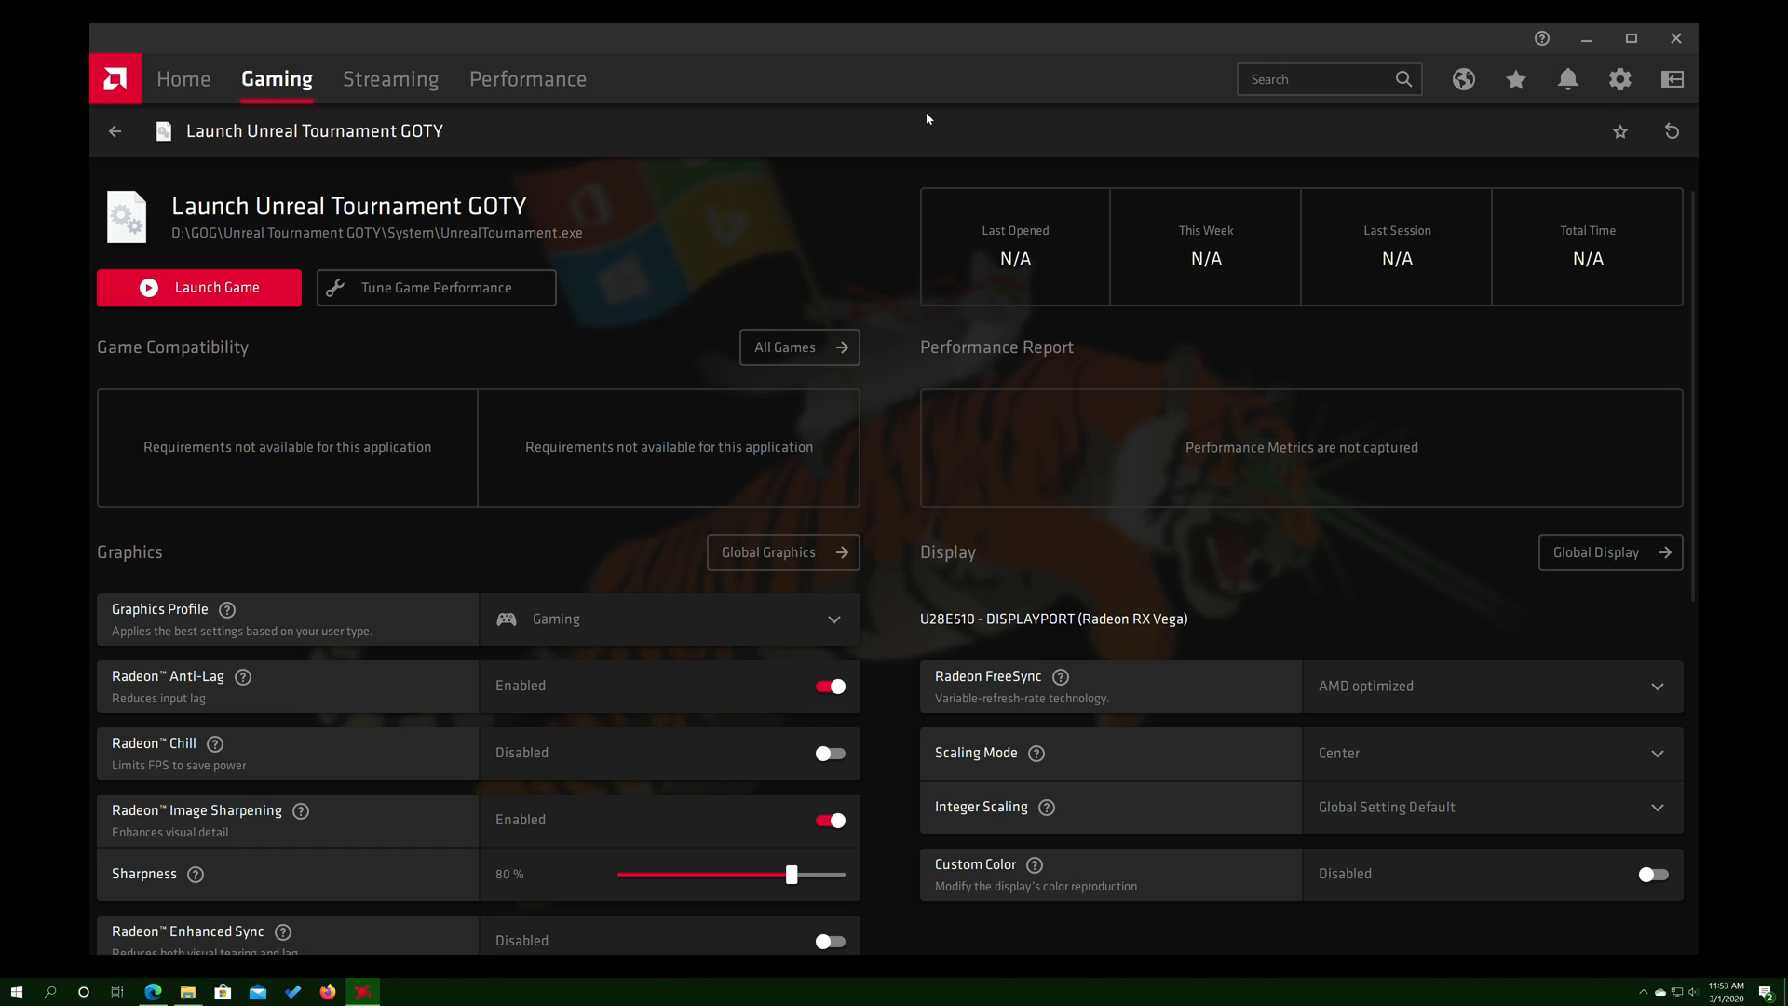